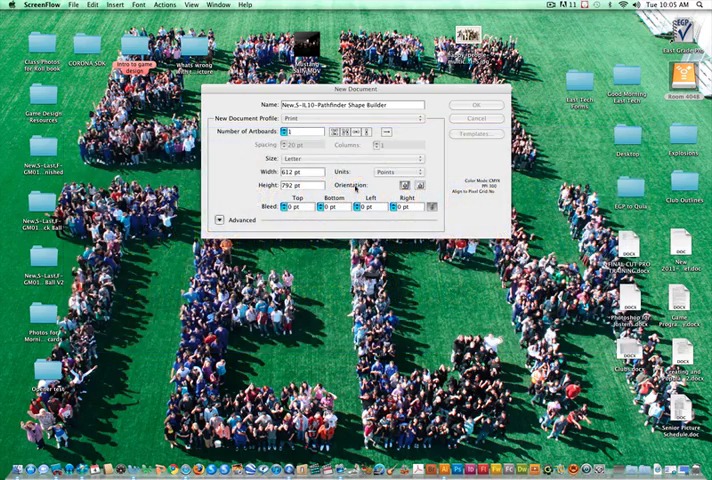
Step: Create a new document and show the Pathfinder panel from the Window menu
{"action": "left_click", "coordinate": [476, 104]}
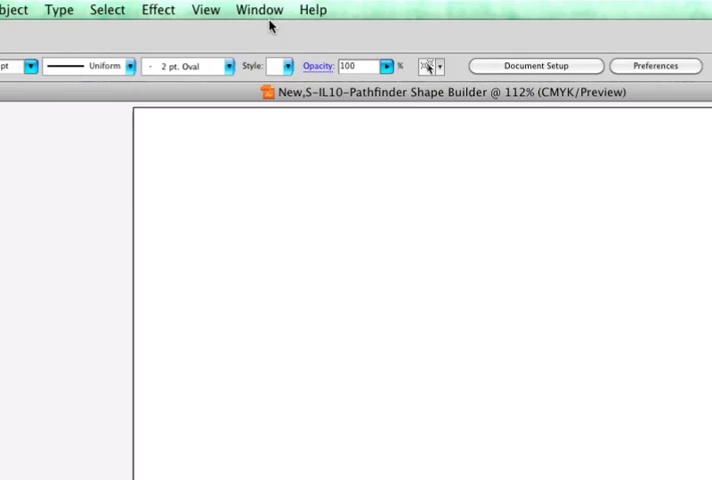
{"action": "left_click", "coordinate": [260, 8]}
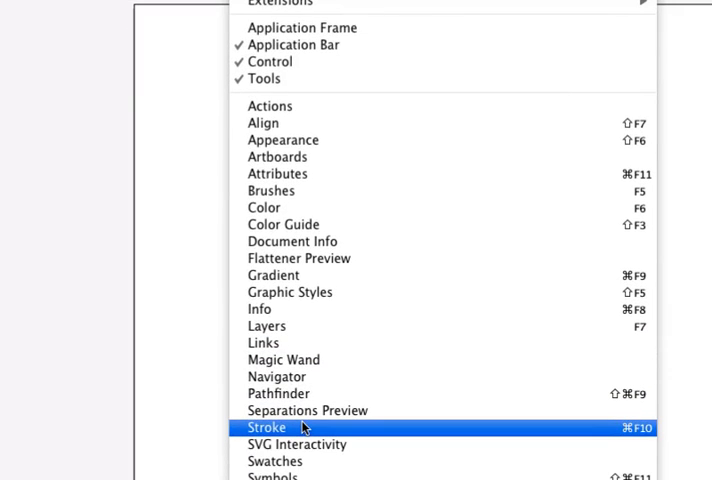
{"action": "mouse_move", "coordinate": [278, 392]}
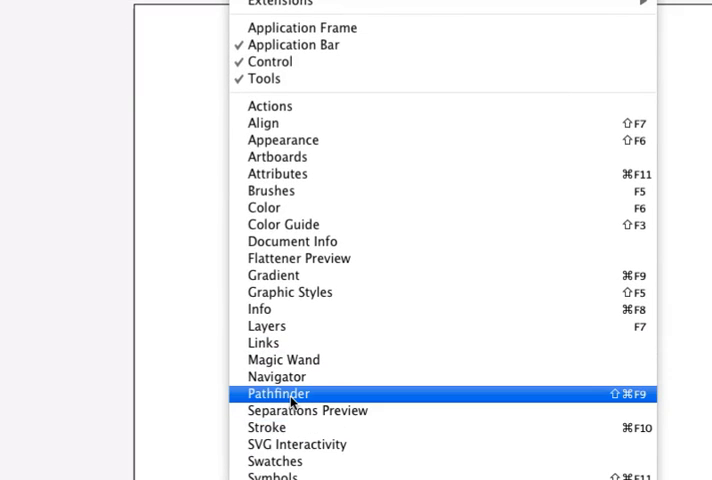
{"action": "left_click", "coordinate": [278, 392]}
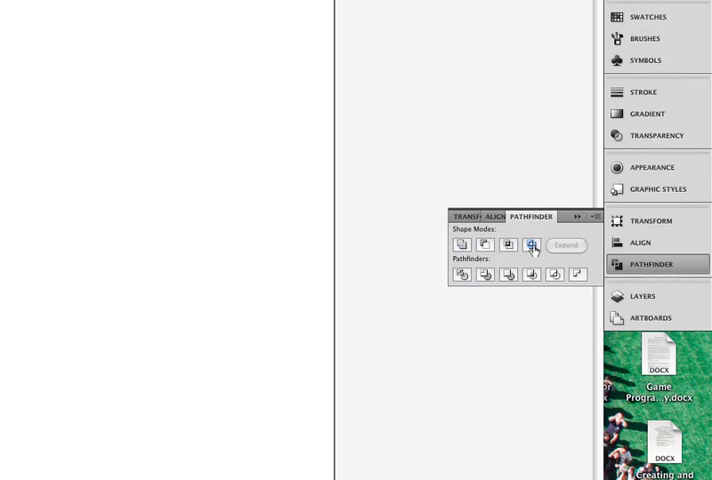
{"action": "mouse_move", "coordinate": [532, 244]}
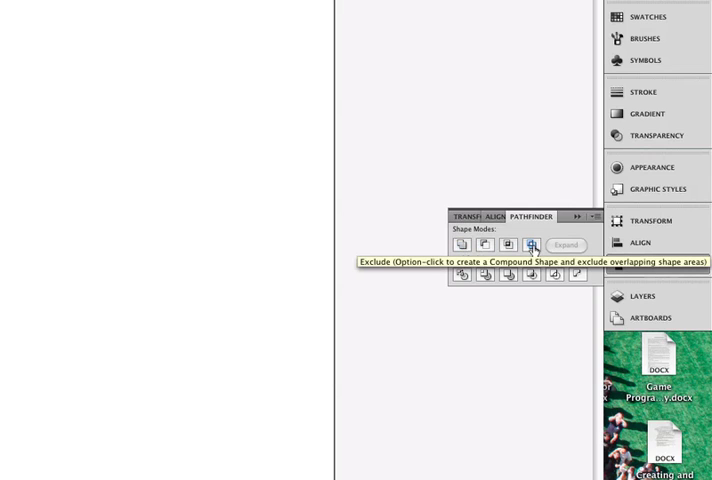
{"action": "left_click", "coordinate": [12, 140]}
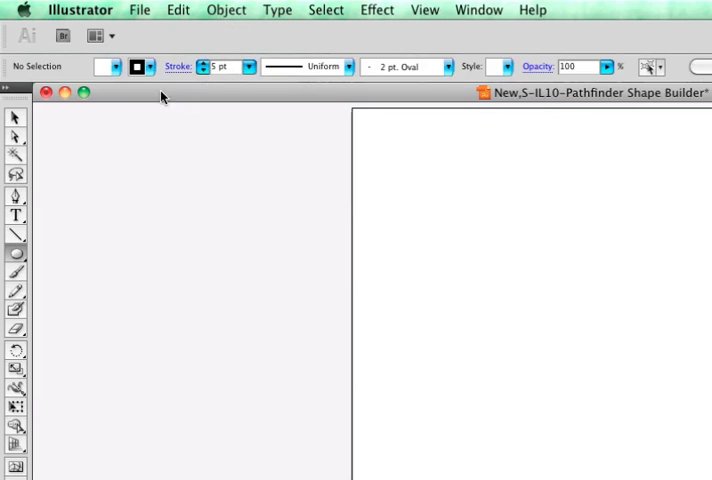
Step: Draw an orange circle with the Ellipse tool and Option-drag an overlapping copy
{"action": "left_click", "coordinate": [138, 66]}
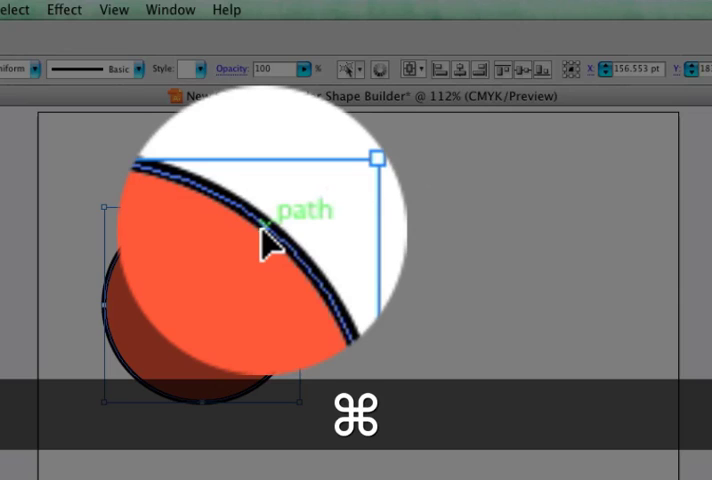
{"action": "key", "text": "alt"}
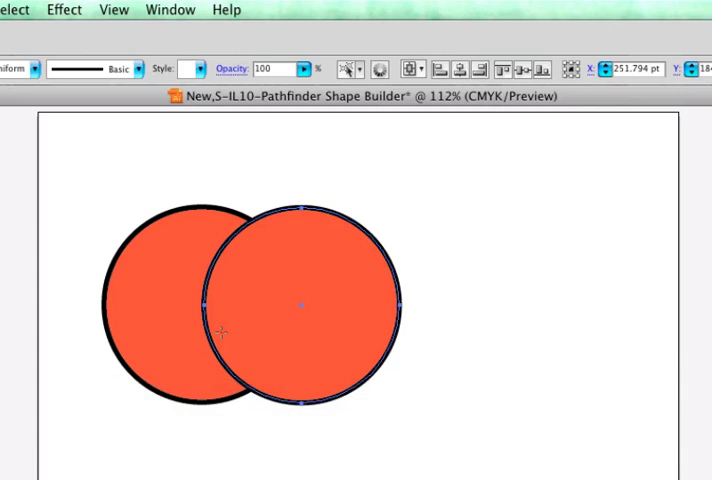
{"action": "mouse_move", "coordinate": [158, 436]}
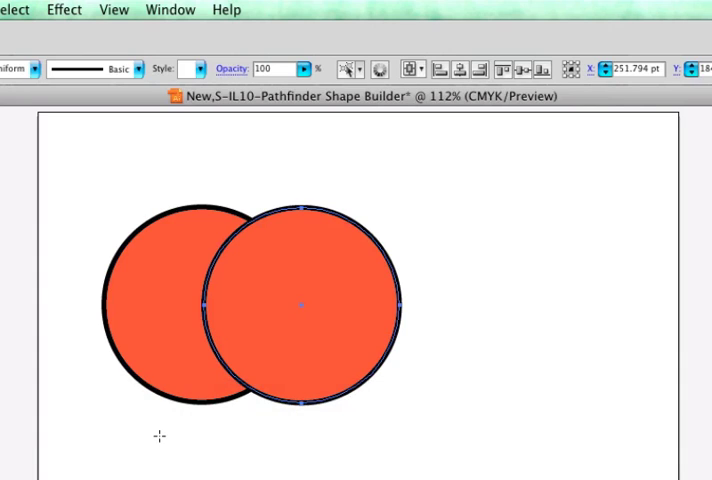
{"action": "mouse_move", "coordinate": [80, 340]}
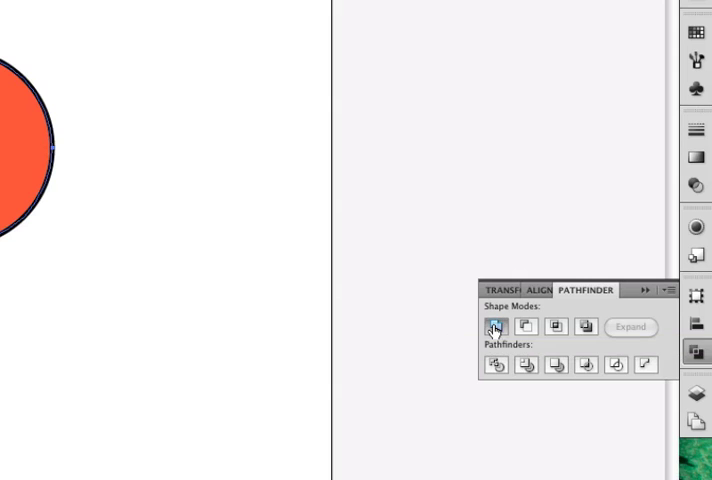
Step: Unite the two selected circles into one merged orange shape
{"action": "left_click", "coordinate": [496, 328]}
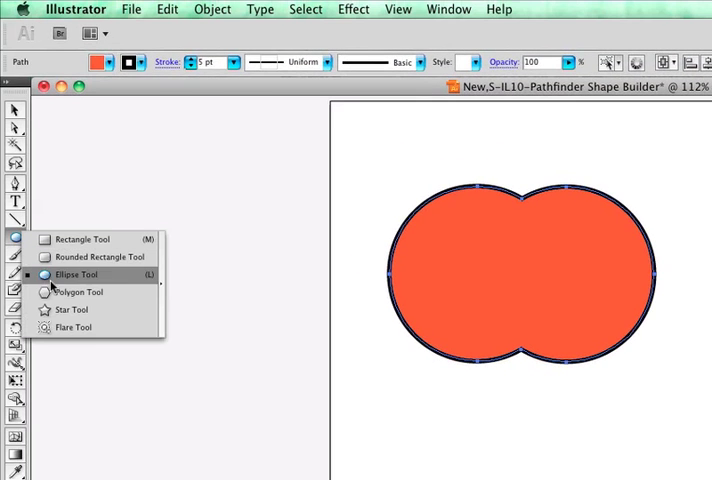
Step: Draw a black triangle with the Polygon tool and copy it for the second eye and the nose
{"action": "left_click", "coordinate": [76, 274]}
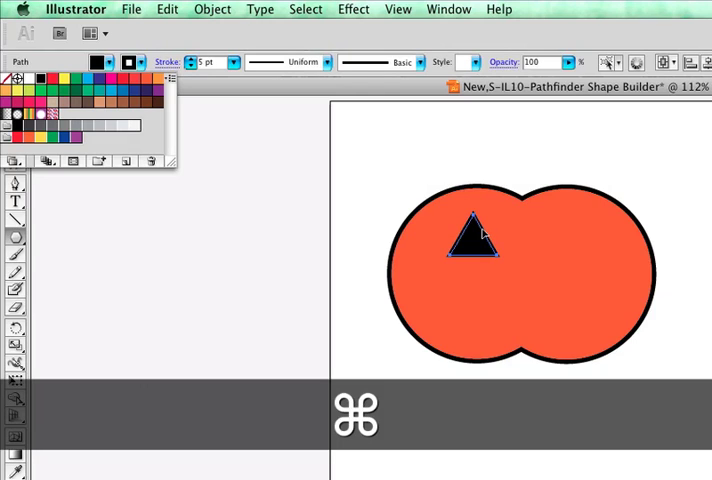
{"action": "key", "text": "alt"}
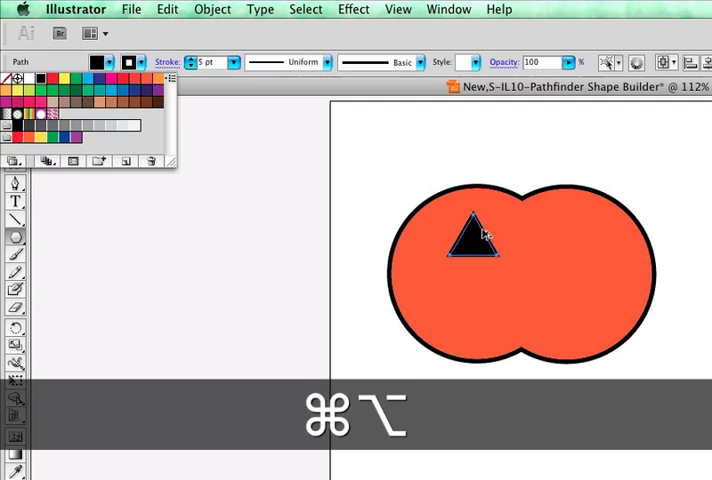
{"action": "left_click_drag", "start_coordinate": [472, 238], "coordinate": [564, 240]}
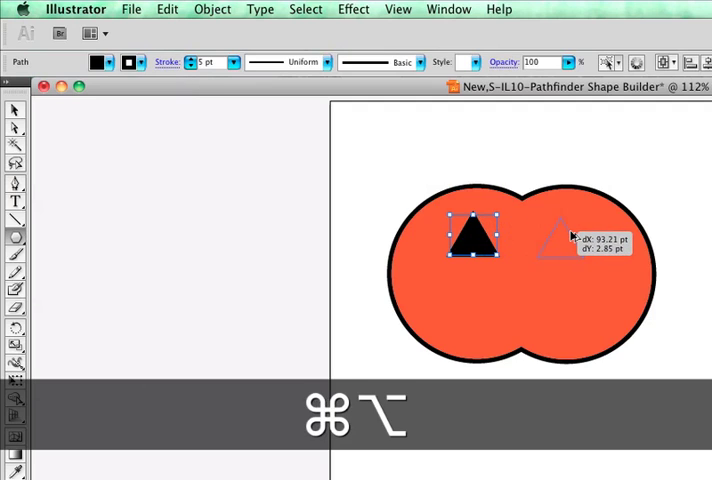
{"action": "left_click_drag", "start_coordinate": [472, 236], "coordinate": [564, 236]}
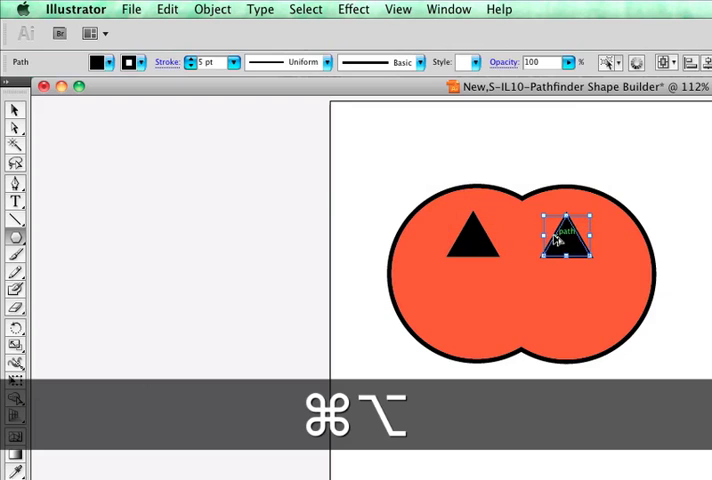
{"action": "left_click_drag", "start_coordinate": [568, 236], "coordinate": [510, 290]}
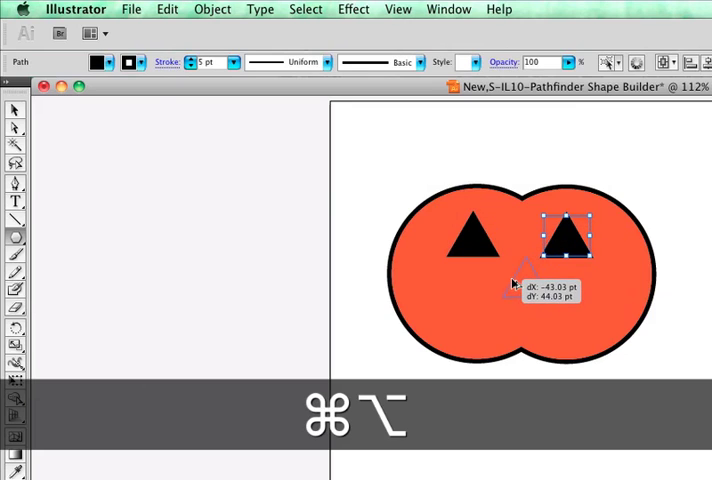
{"action": "left_click_drag", "start_coordinate": [568, 236], "coordinate": [522, 278]}
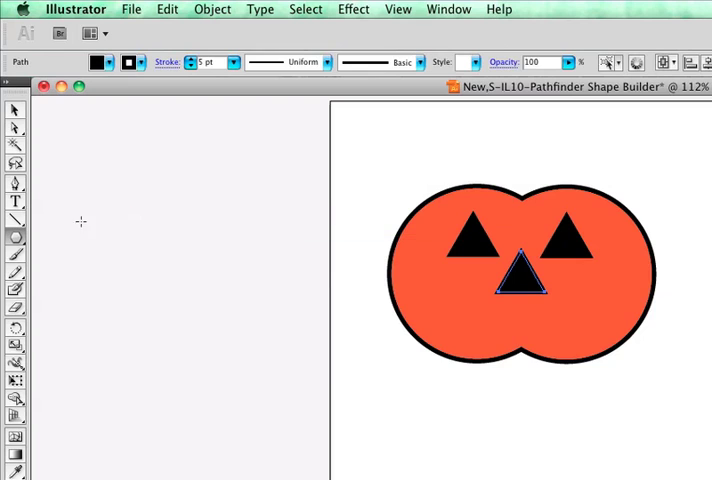
{"action": "left_click_drag", "start_coordinate": [520, 276], "coordinate": [564, 236]}
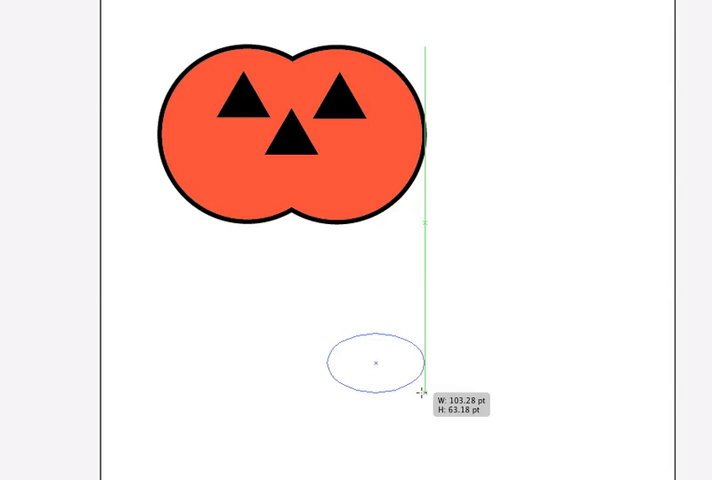
Step: Carve a crescent mouth from two ellipses with Minus Front and place it under the nose
{"action": "left_click_drag", "start_coordinate": [420, 392], "coordinate": [452, 404]}
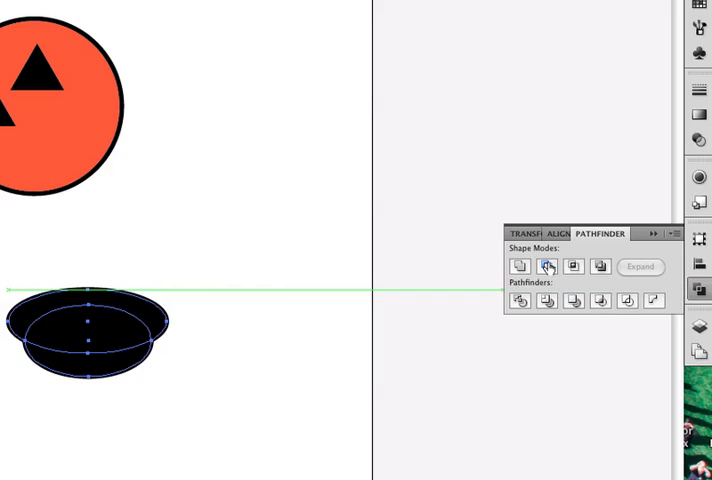
{"action": "left_click", "coordinate": [548, 268]}
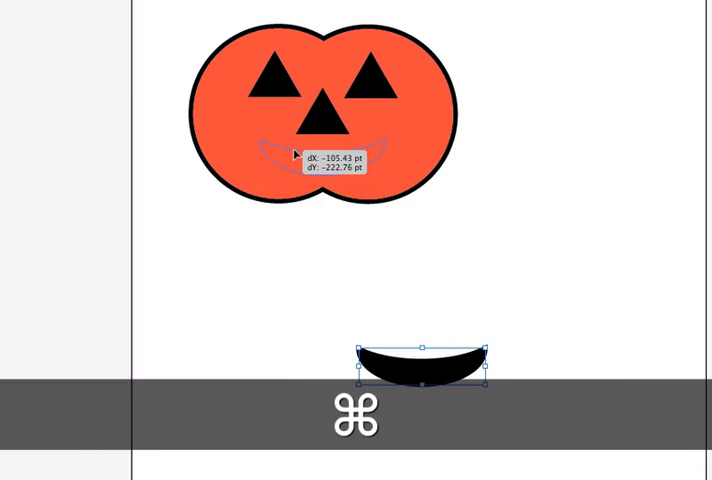
{"action": "left_click_drag", "start_coordinate": [426, 360], "coordinate": [324, 160]}
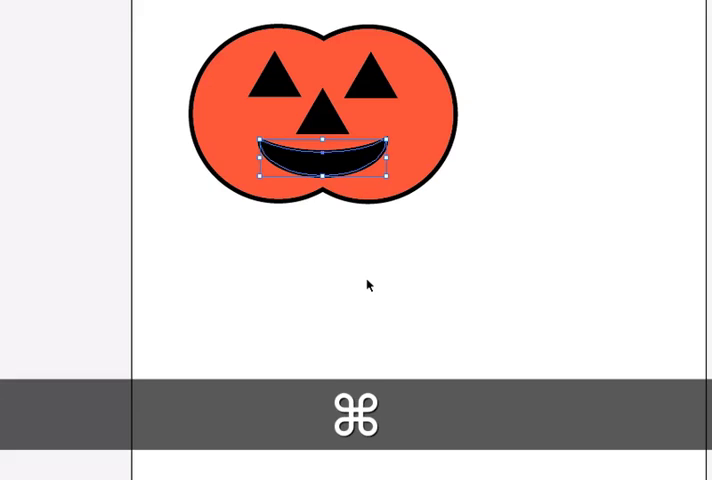
{"action": "left_click", "coordinate": [284, 354]}
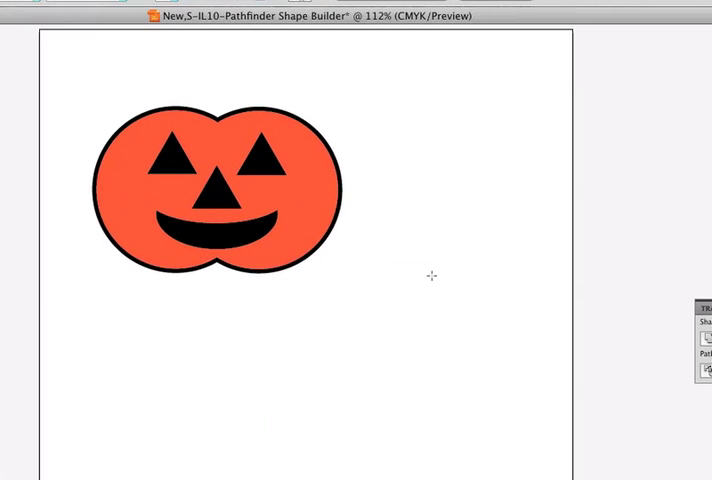
{"action": "mouse_move", "coordinate": [410, 282]}
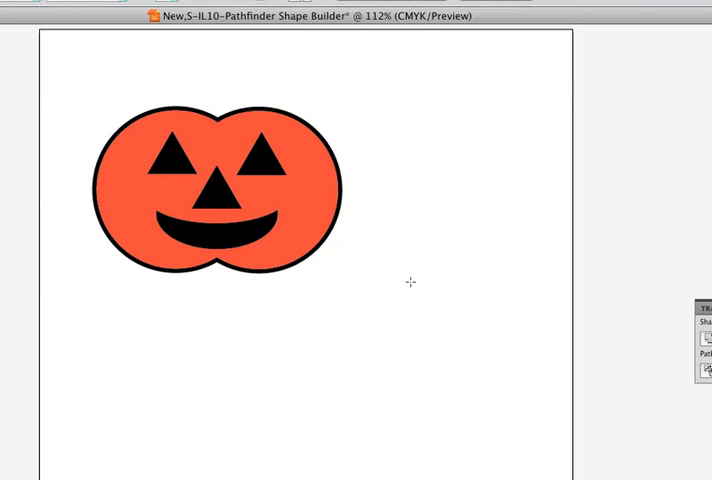
Step: Draw overlapping rings beside the pumpkin, Divide them, and keep only the crescent piece
{"action": "left_click_drag", "start_coordinate": [412, 282], "coordinate": [504, 388]}
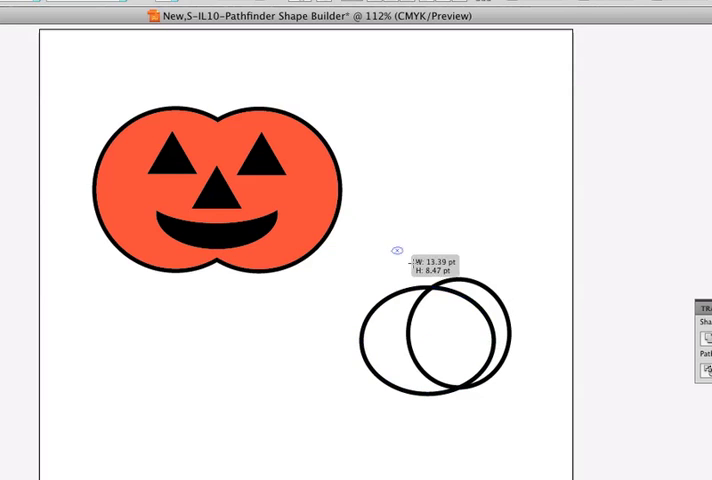
{"action": "left_click_drag", "start_coordinate": [398, 246], "coordinate": [528, 308]}
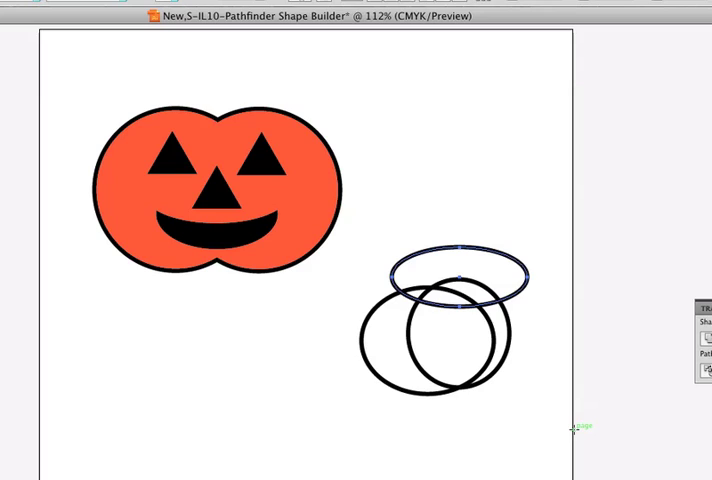
{"action": "mouse_move", "coordinate": [500, 390]}
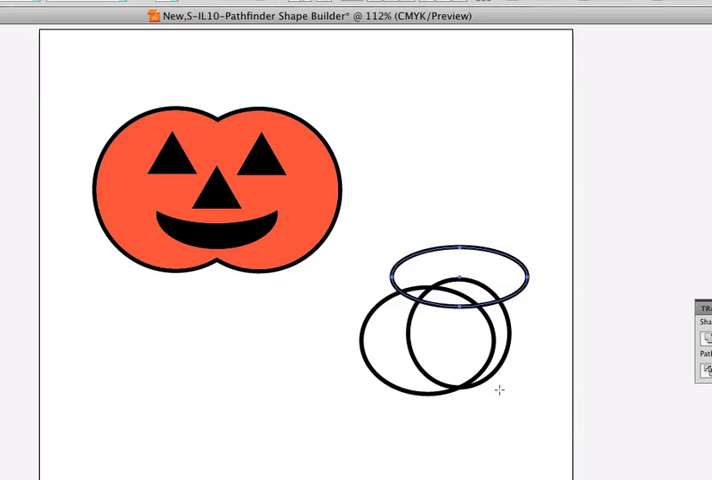
{"action": "mouse_move", "coordinate": [492, 328]}
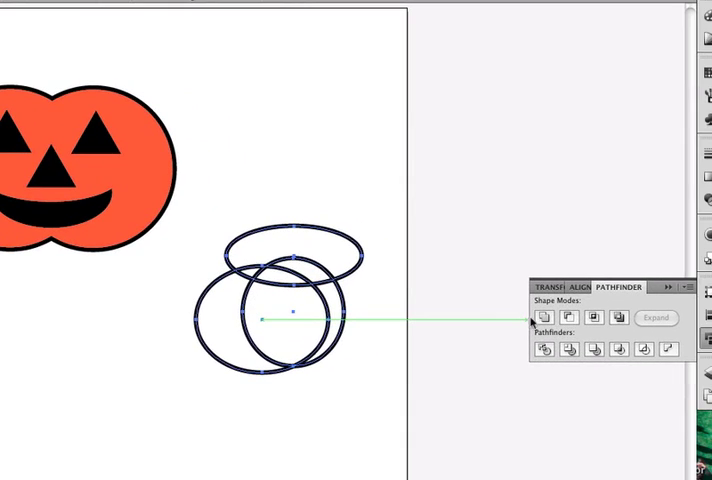
{"action": "left_click", "coordinate": [616, 316]}
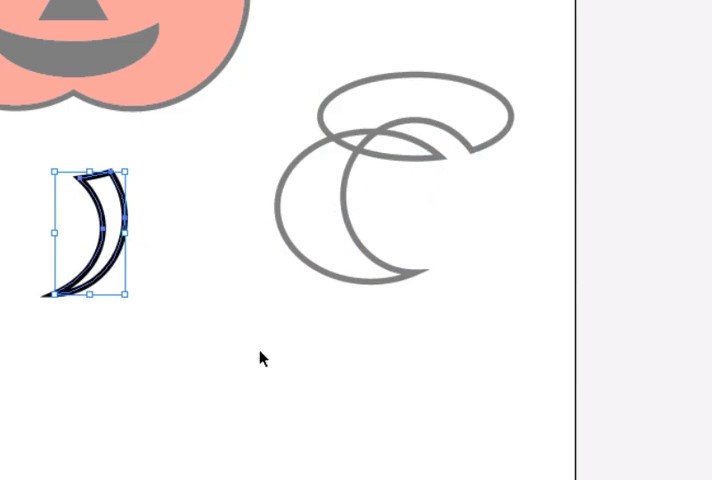
{"action": "mouse_move", "coordinate": [356, 198]}
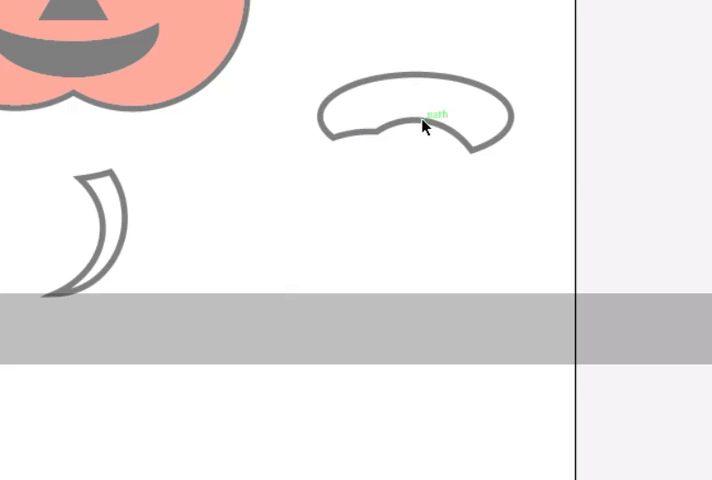
{"action": "left_click", "coordinate": [414, 120]}
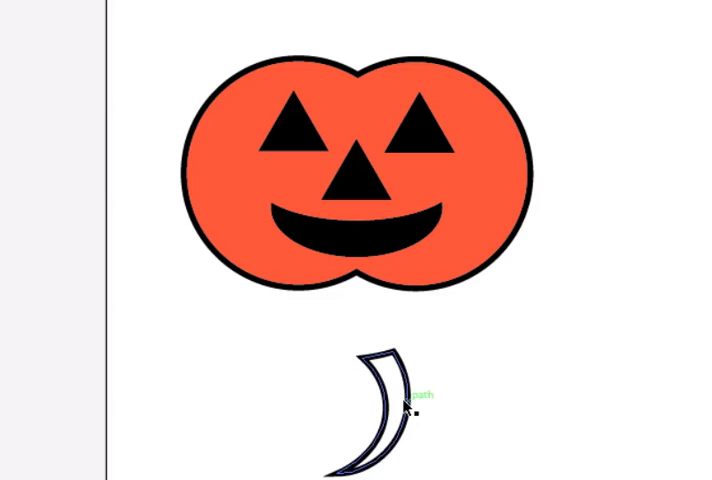
Step: Colour the crescent stem brown and send it behind the pumpkin body
{"action": "left_click", "coordinate": [380, 410]}
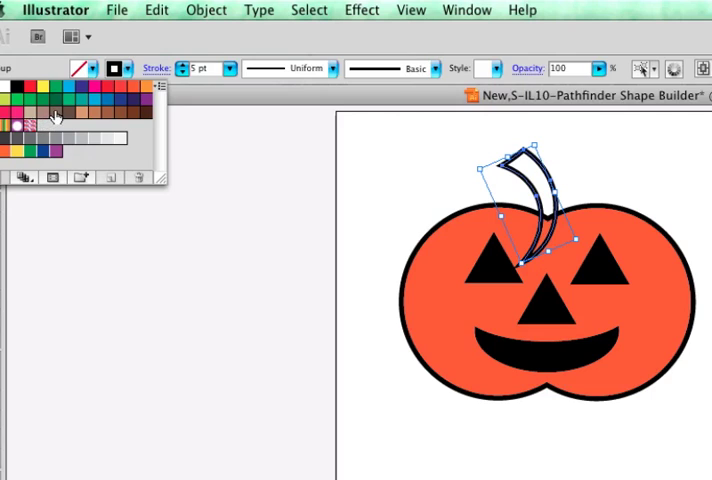
{"action": "left_click", "coordinate": [56, 112]}
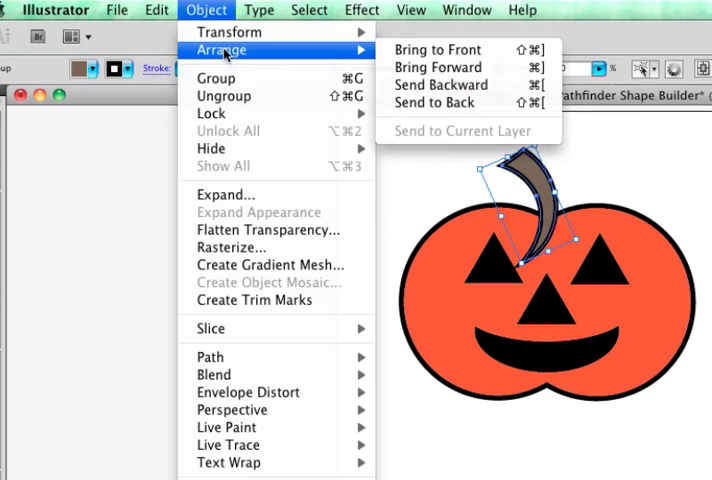
{"action": "left_click", "coordinate": [436, 102]}
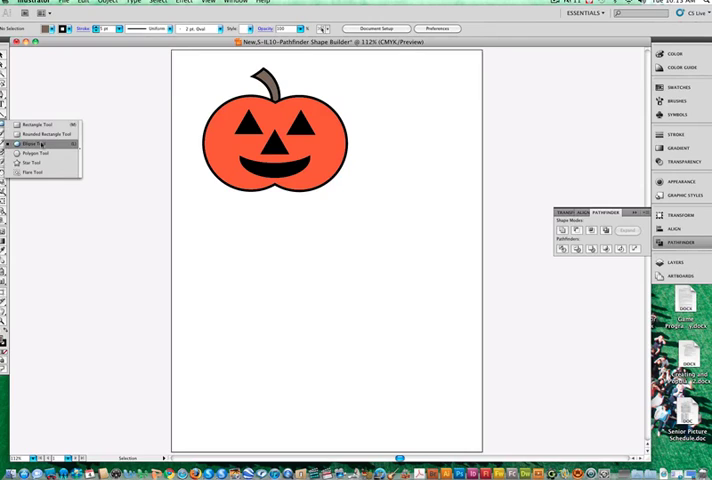
Step: Intersect two offset ellipses into a brown leaf and move it beside the stem
{"action": "left_click", "coordinate": [32, 144]}
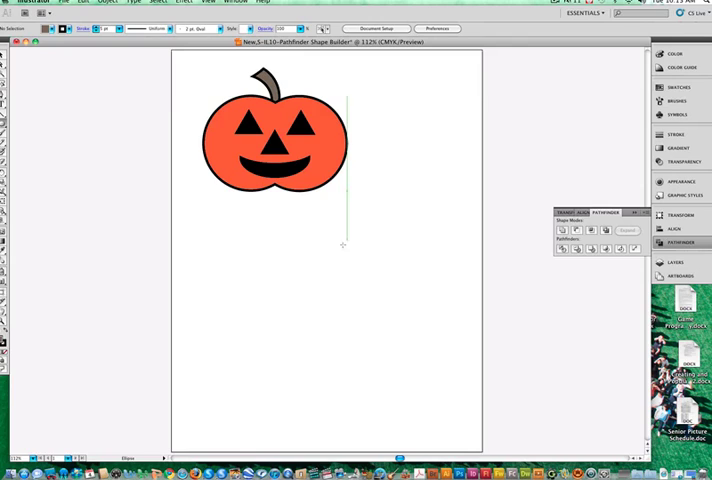
{"action": "left_click_drag", "start_coordinate": [344, 200], "coordinate": [464, 256]}
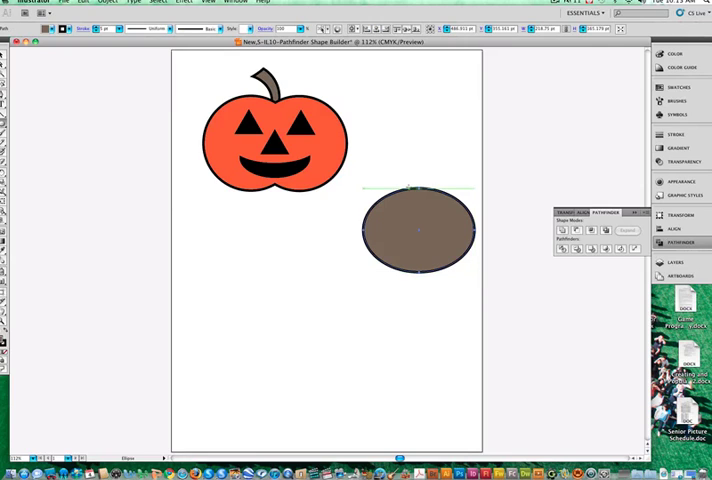
{"action": "key", "text": "cmd+alt"}
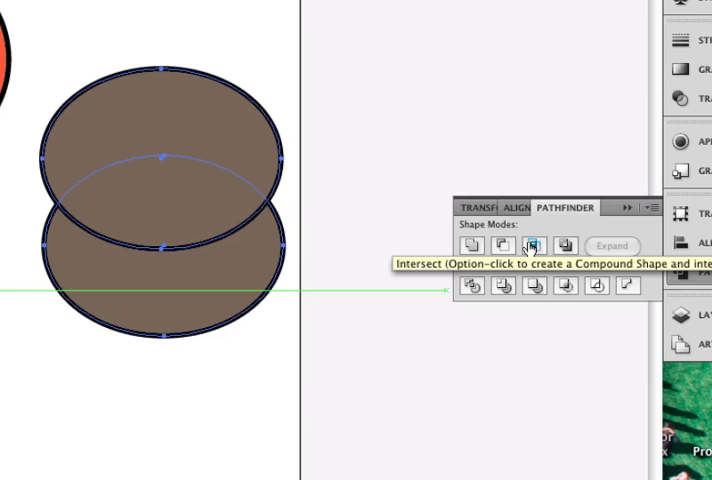
{"action": "left_click", "coordinate": [532, 244]}
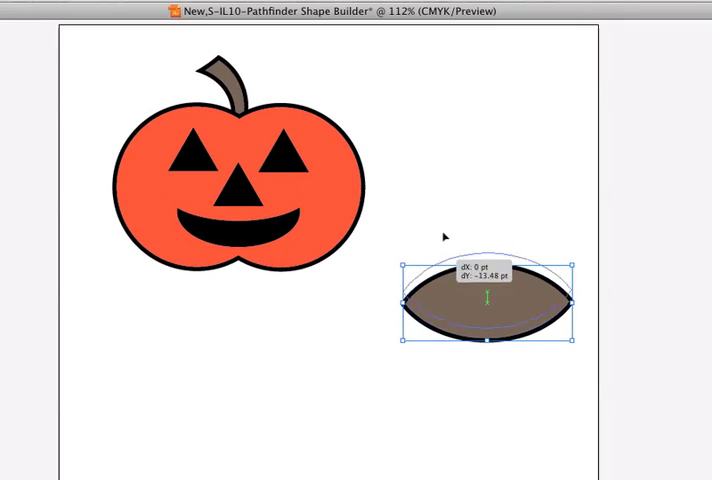
{"action": "left_click_drag", "start_coordinate": [488, 296], "coordinate": [476, 176]}
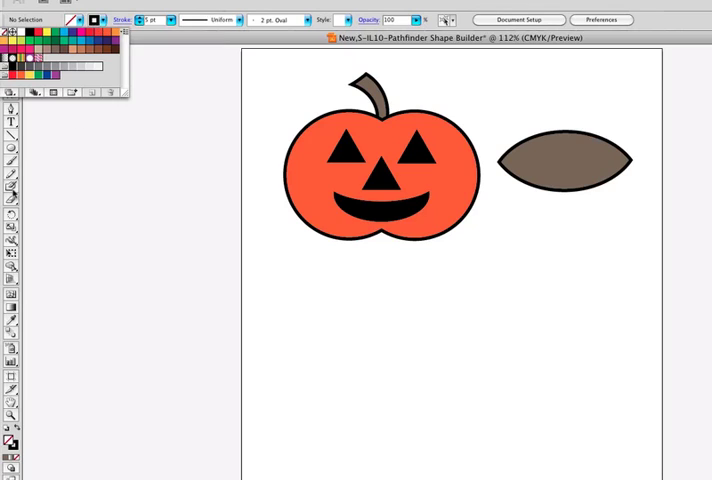
Step: Draw two long thin ellipses crossing each other in an X
{"action": "left_click", "coordinate": [8, 152]}
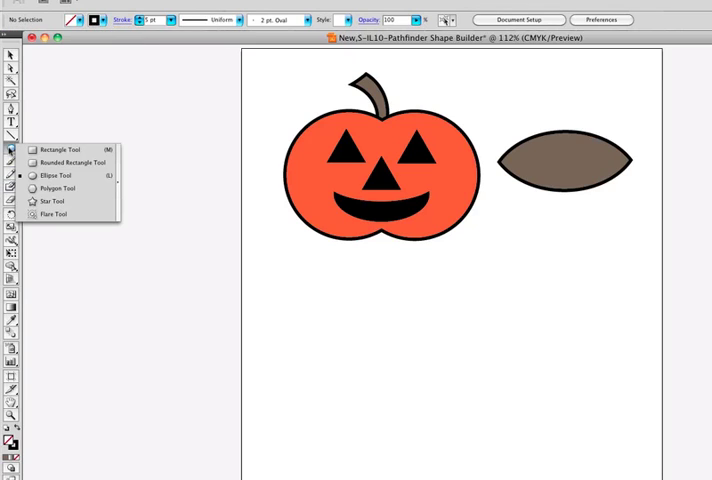
{"action": "key", "text": "cmd+space"}
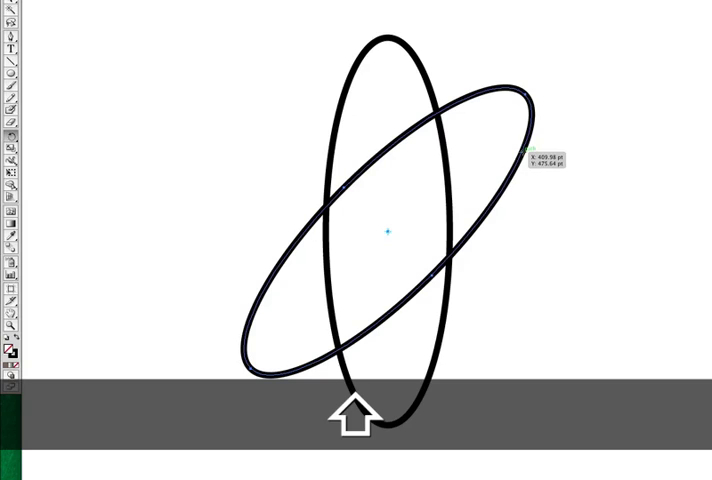
{"action": "left_click_drag", "start_coordinate": [540, 156], "coordinate": [570, 244]}
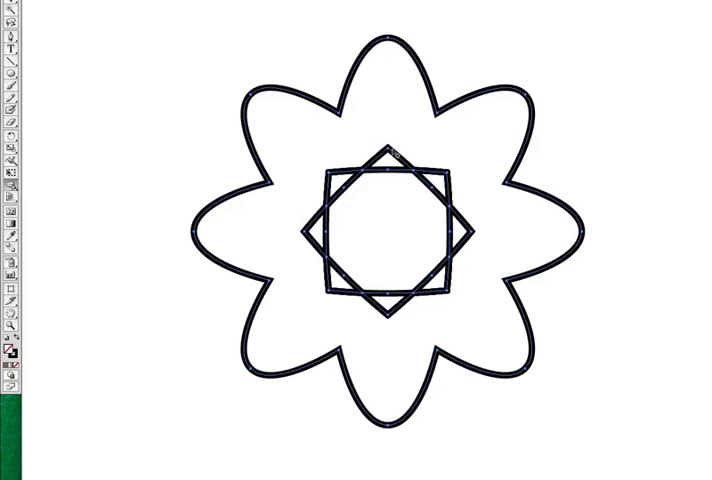
Step: Merge the rotated ellipse and square copies into a flower with a star opening
{"action": "left_click", "coordinate": [384, 222]}
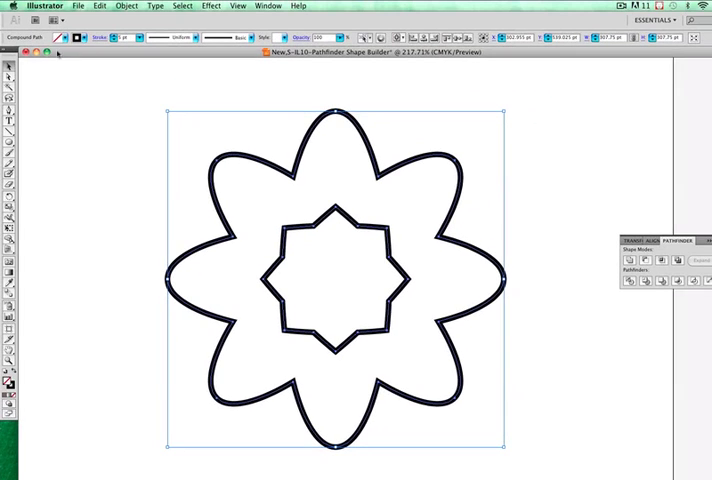
Step: Fill the flower yellow and recolor the square, circle and star with swatch colors
{"action": "left_click", "coordinate": [56, 38]}
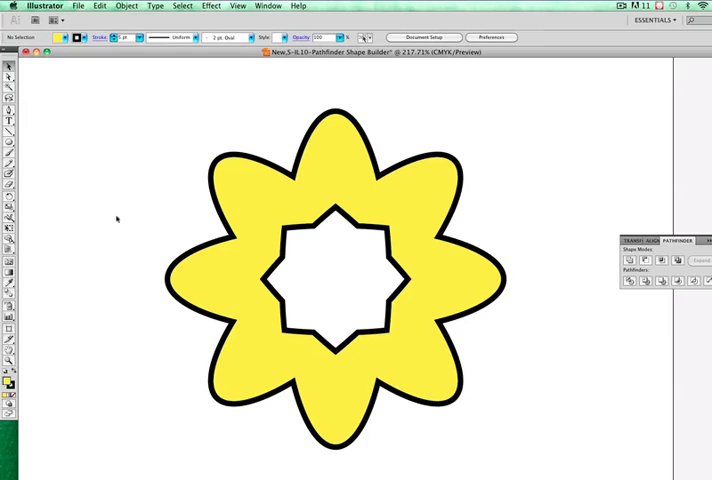
{"action": "mouse_move", "coordinate": [62, 156]}
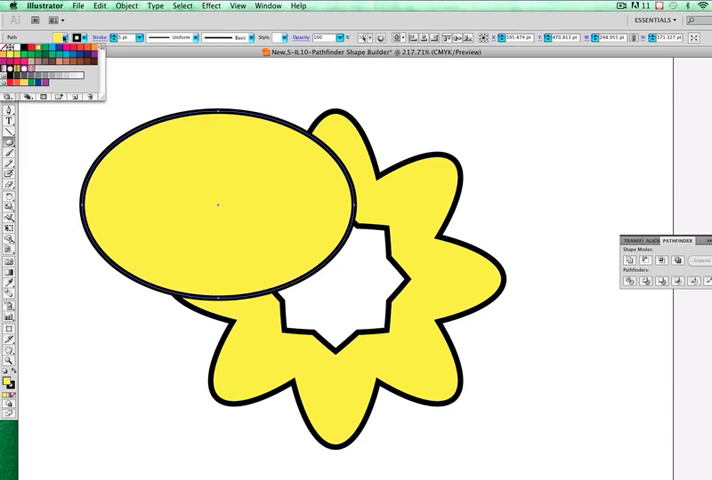
{"action": "left_click", "coordinate": [36, 62]}
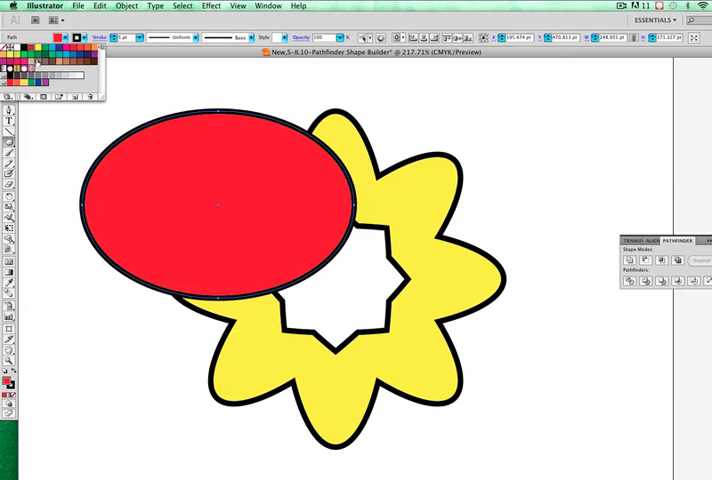
{"action": "left_click", "coordinate": [126, 4]}
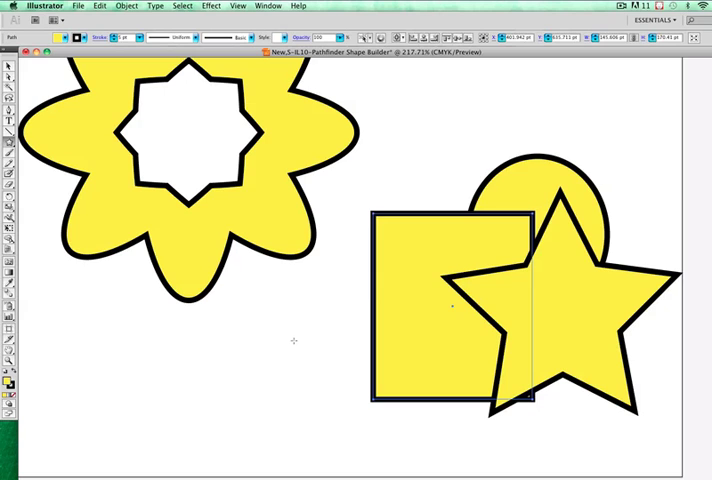
{"action": "mouse_move", "coordinate": [40, 228]}
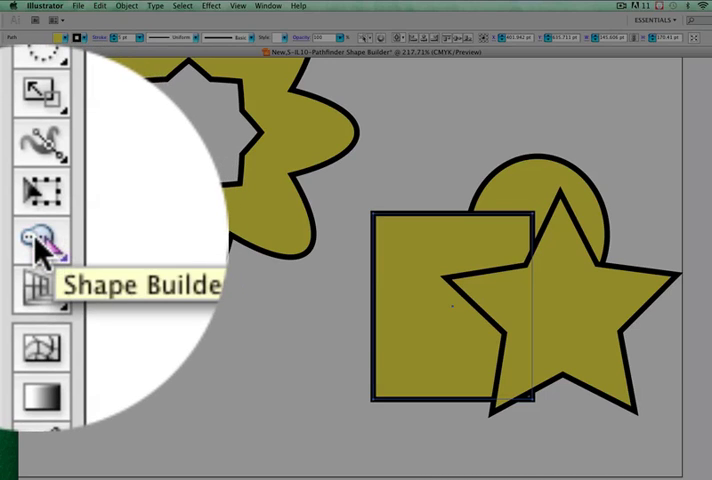
Step: Set up the Shape Builder and drag across the star's overlapping pieces inside the square to merge them
{"action": "double_click", "coordinate": [40, 236]}
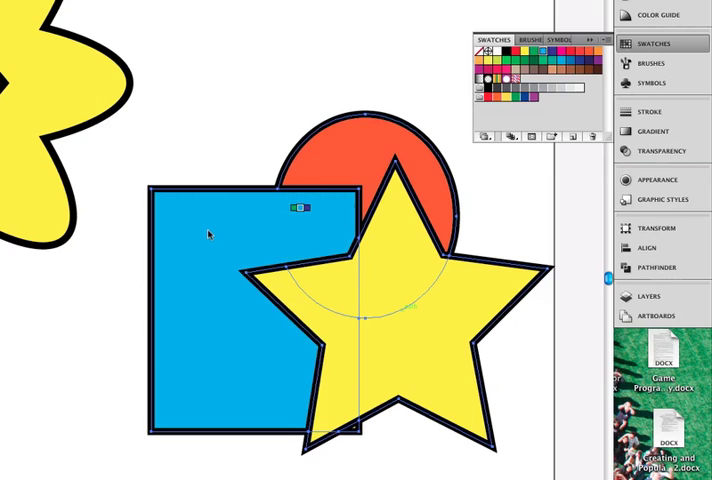
{"action": "left_click_drag", "start_coordinate": [300, 204], "coordinate": [320, 296]}
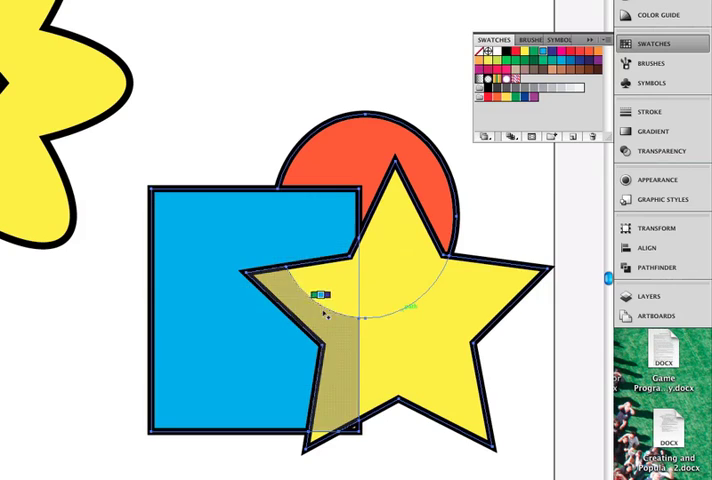